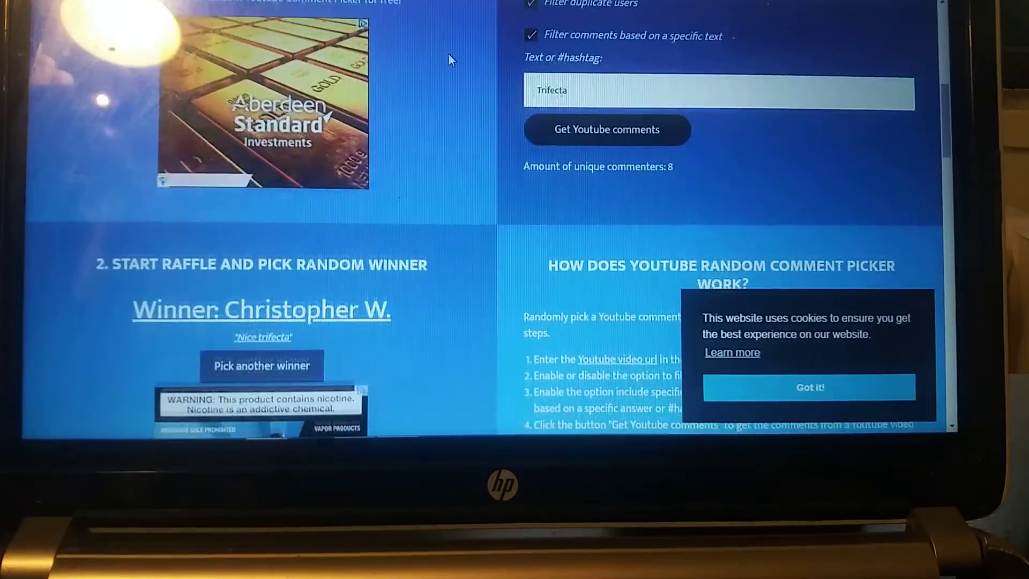
pyautogui.scroll(-3)
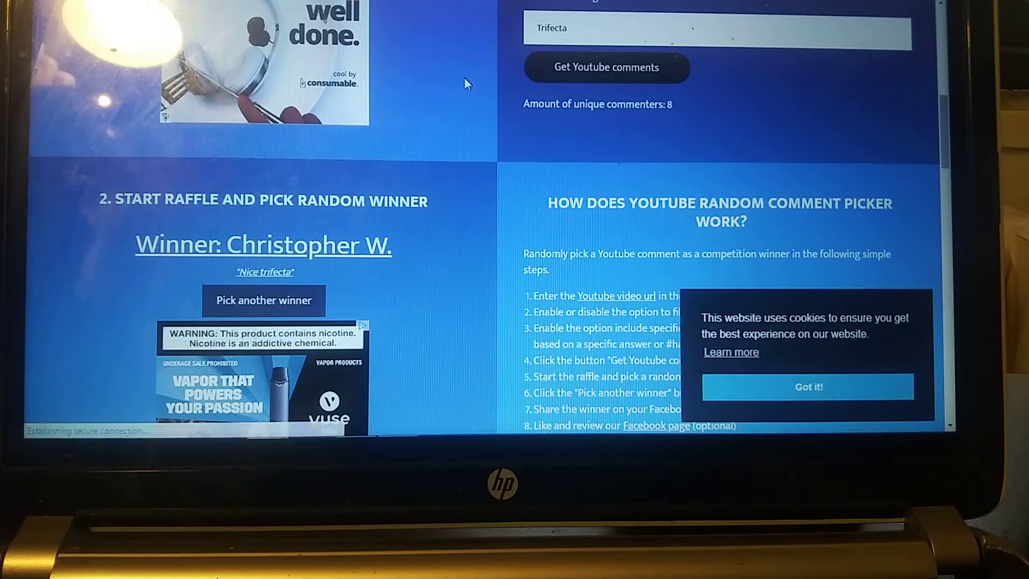
pyautogui.scroll(3)
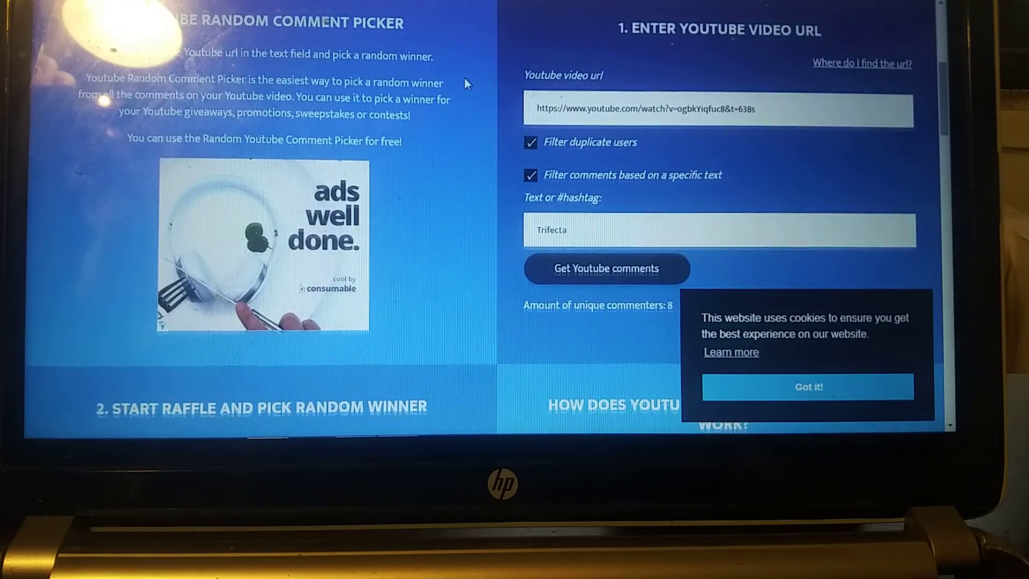
pyautogui.scroll(-3)
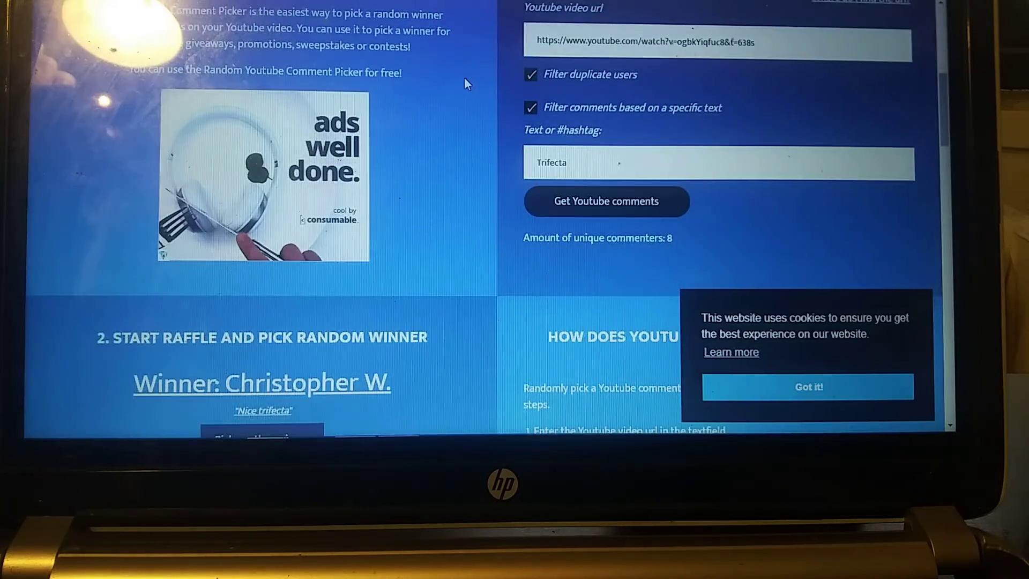